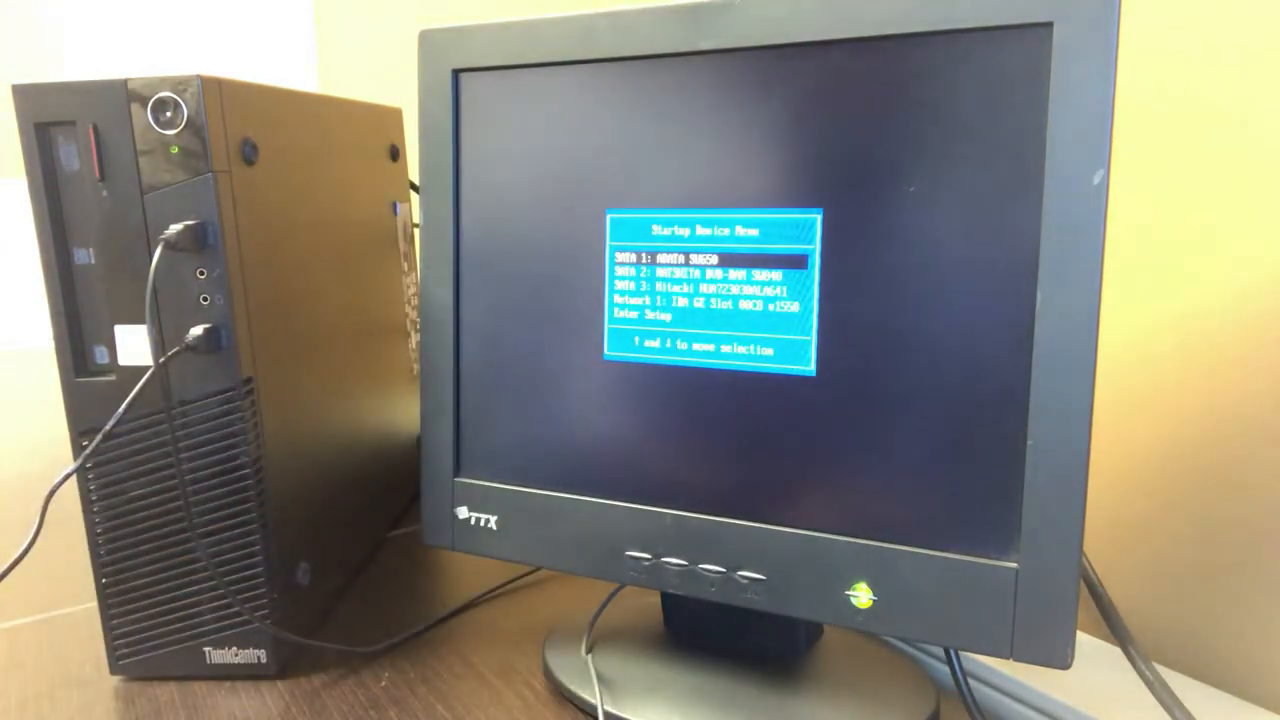
Enter Setup from the Startup Device Menu and bring up the Exit tab's Save and Exit confirmation
{"action": "key", "text": "down"}
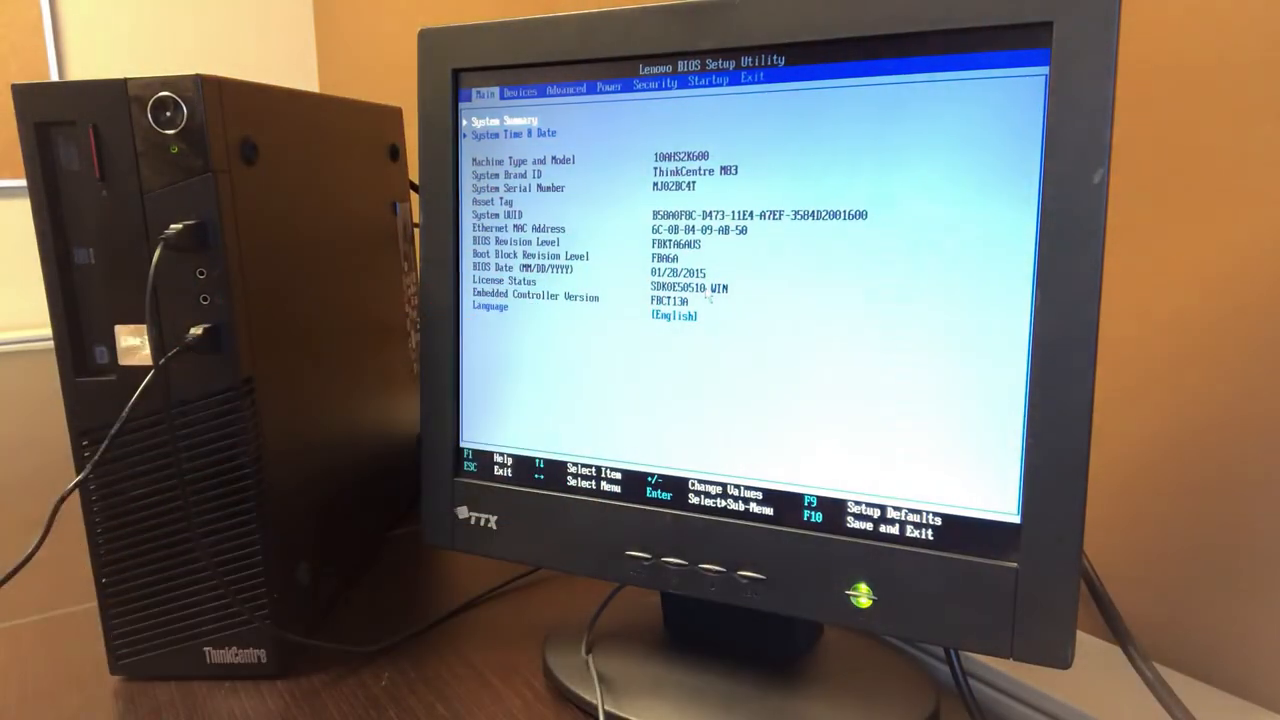
{"action": "left_click", "coordinate": [751, 80]}
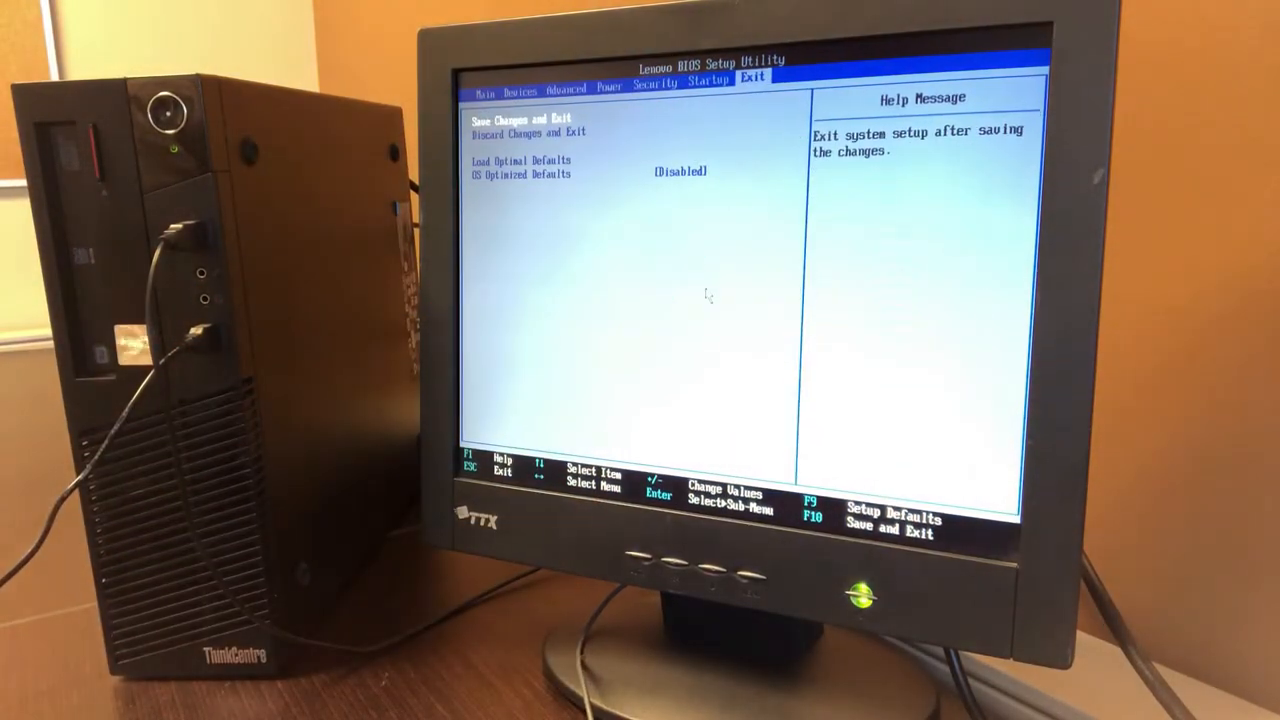
{"action": "key", "text": "Enter"}
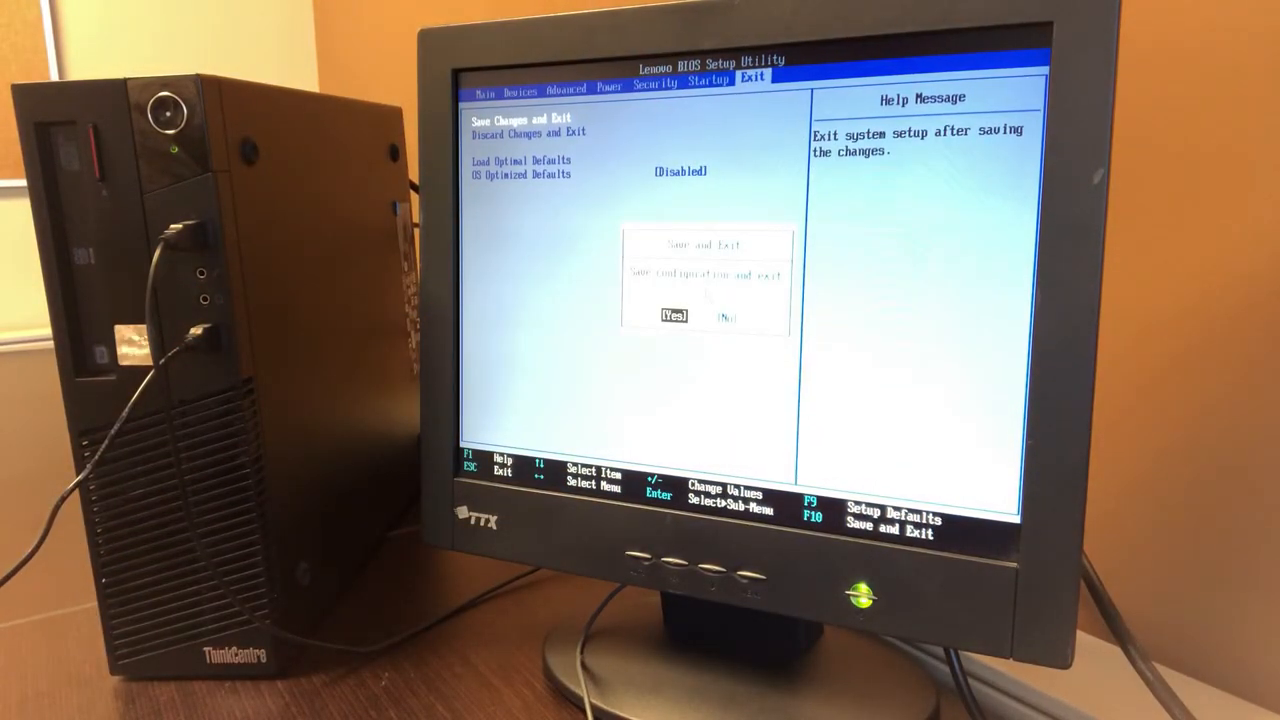